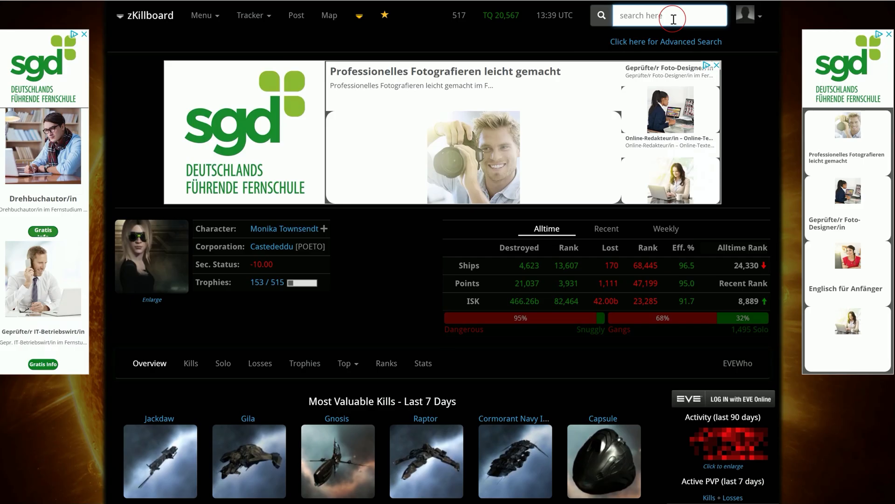
{"action": "type", "text": "kalvin"}
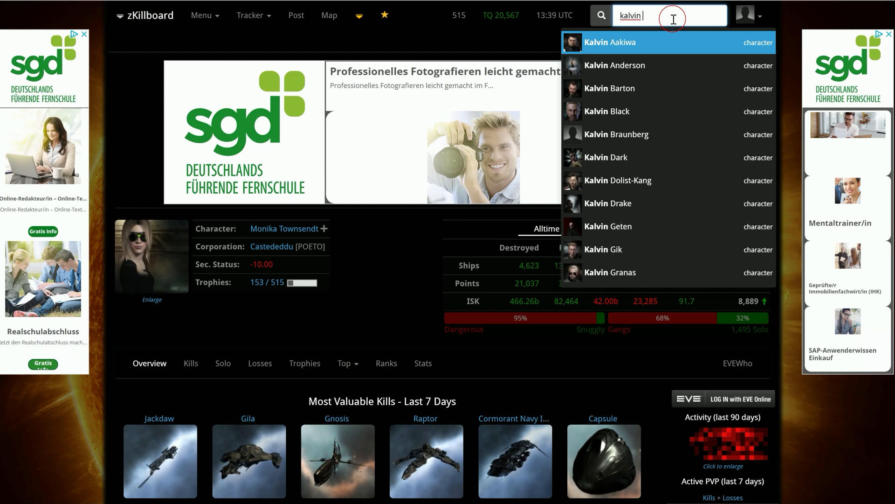
{"action": "left_click", "coordinate": [610, 42]}
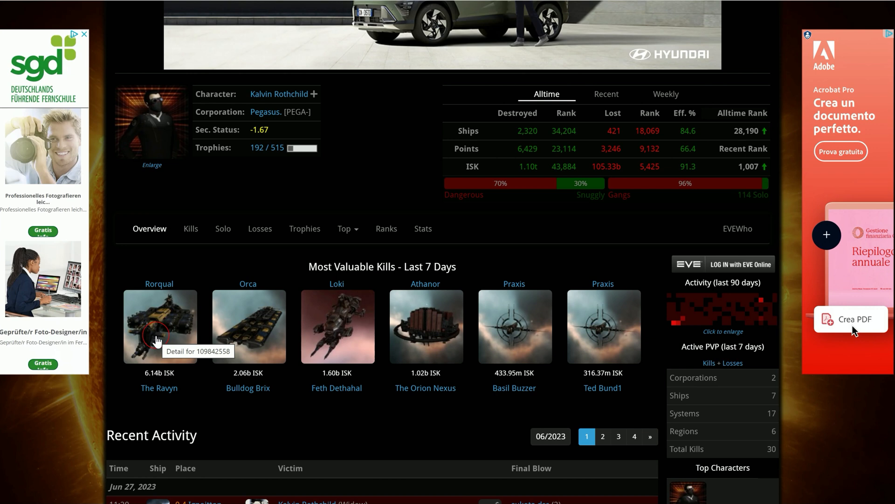
{"action": "left_click", "coordinate": [159, 326]}
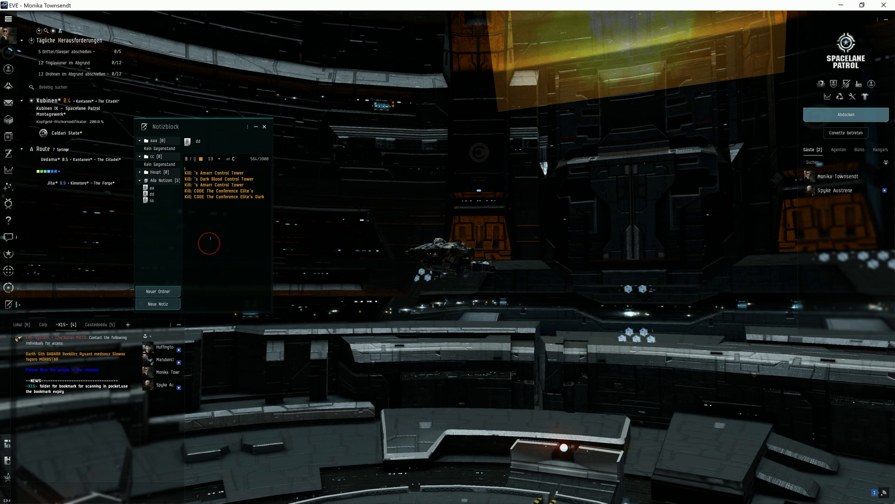
{"action": "left_click", "coordinate": [223, 178]}
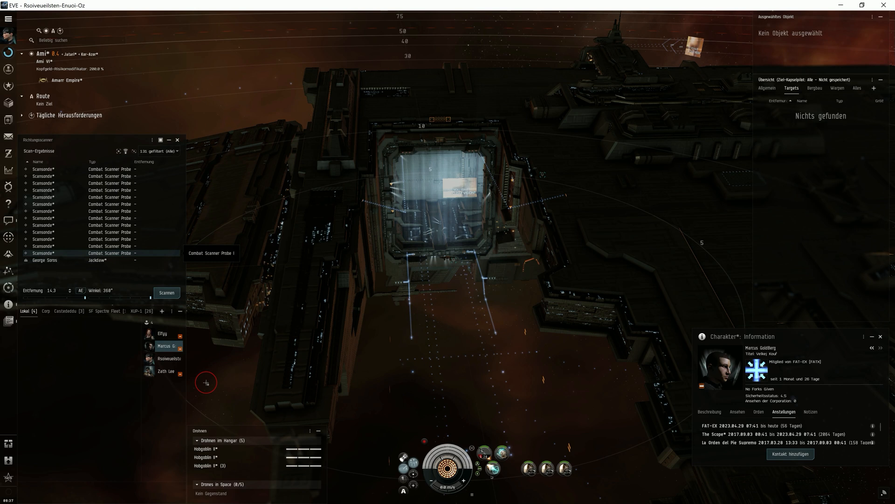
Run a directional scan to spot Nicholas Einstein's Vexor
{"action": "left_click", "coordinate": [166, 293]}
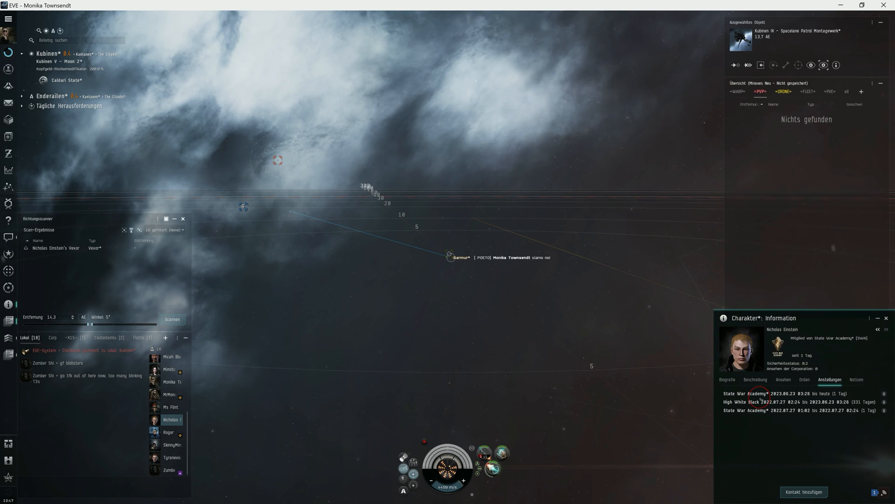
Right-click in space to set the default orbit distance of 27,000 m
{"action": "left_click", "coordinate": [172, 318]}
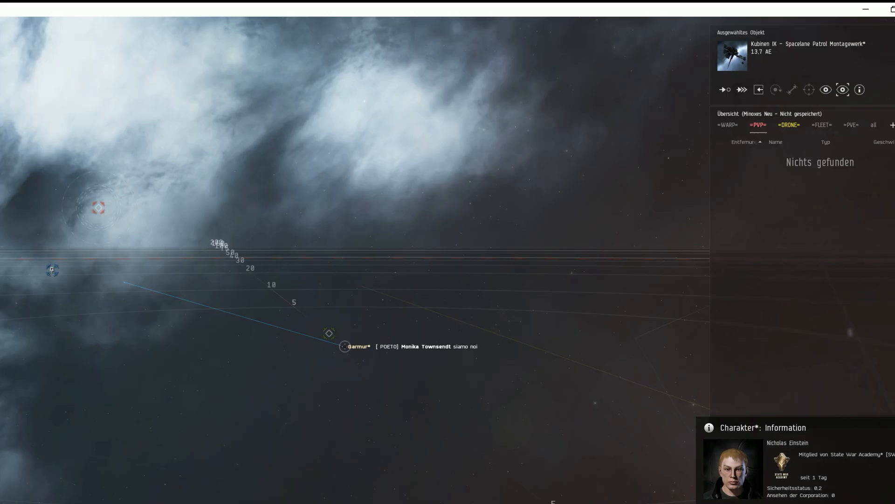
{"action": "right_click", "coordinate": [345, 346]}
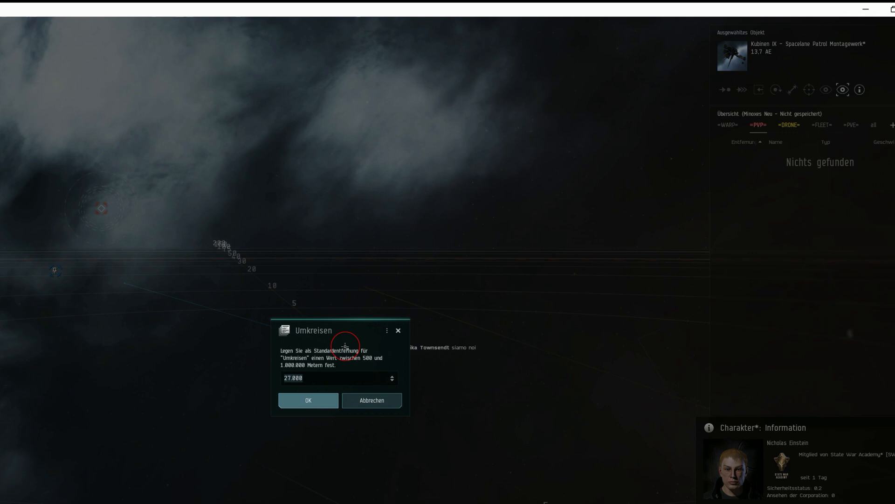
Confirm the 27,000 m default orbit distance in the Umkreisen dialog
{"action": "left_click", "coordinate": [308, 399]}
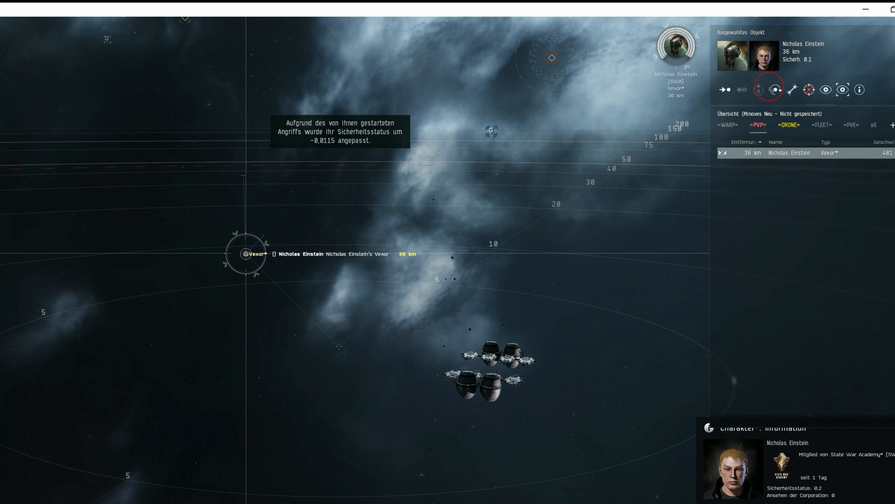
{"action": "left_click", "coordinate": [776, 89]}
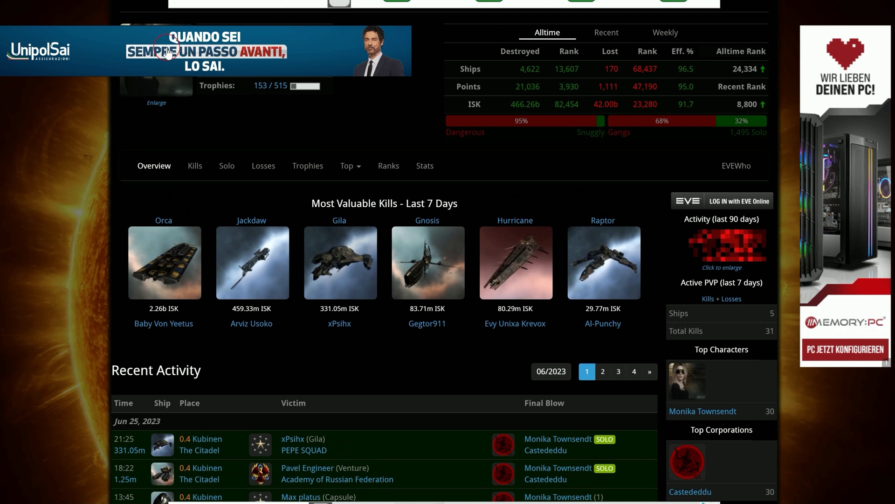
Scroll Monika Townsendt's zKillboard page down to her Recent Activity kills in Kubinen
{"action": "scroll", "scroll_direction": "down", "scroll_amount": 3}
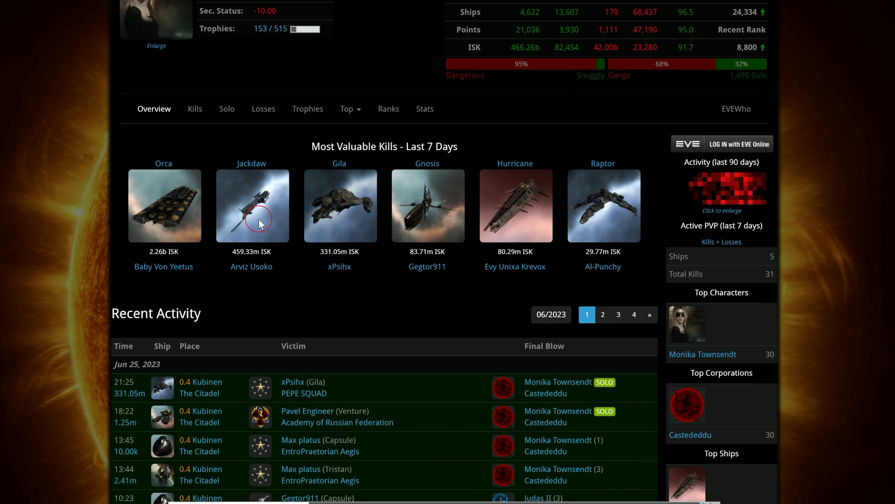
{"action": "mouse_move", "coordinate": [329, 214]}
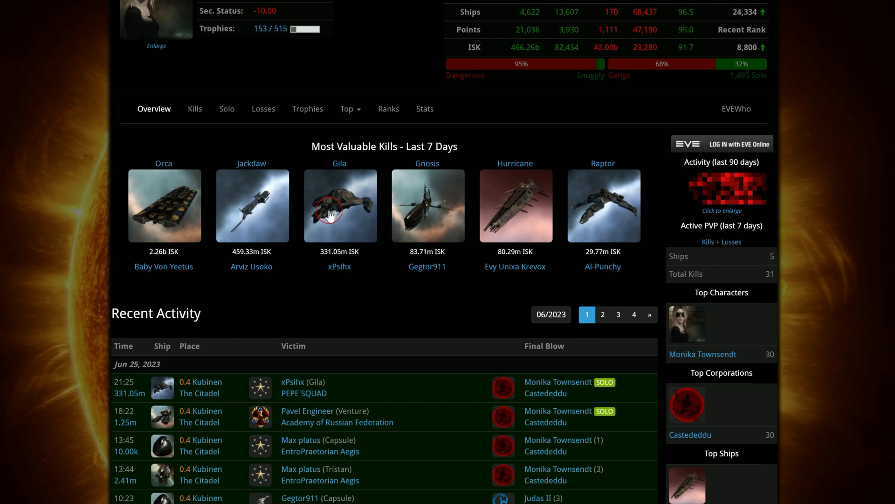